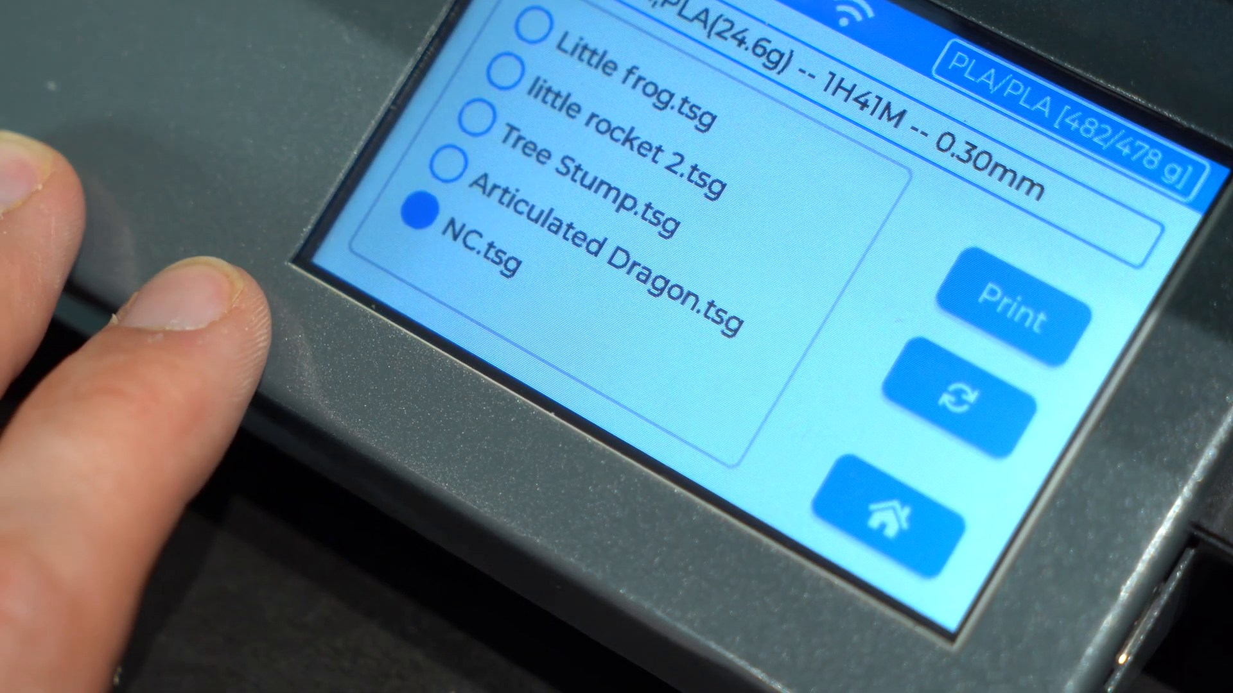
Initialize the Cetus 2 from the touchscreen, then check Information for a firmware update
left_click(1015, 305)
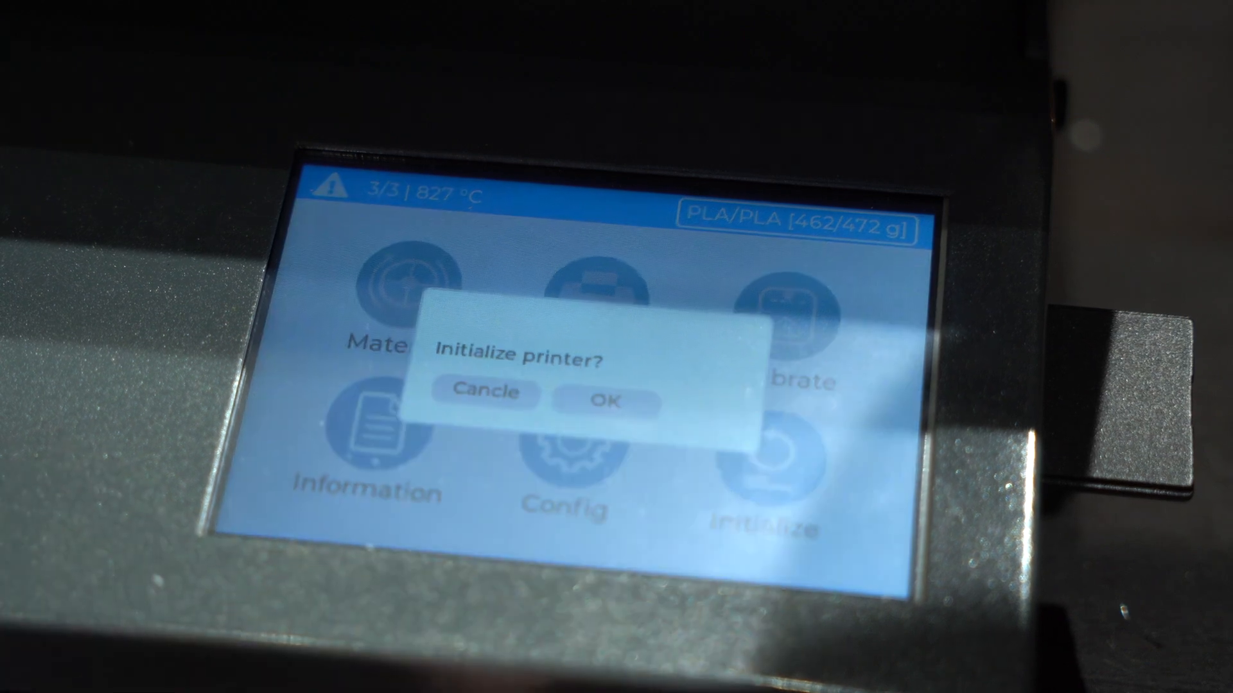
left_click(604, 402)
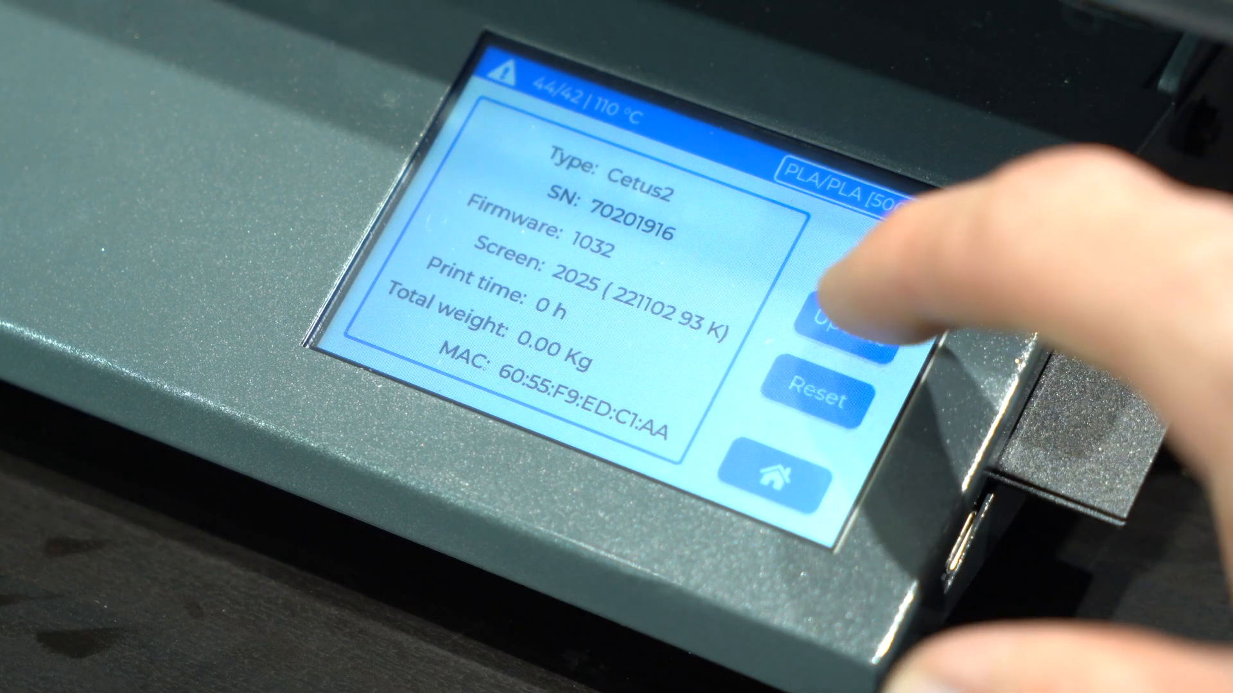
left_click(837, 318)
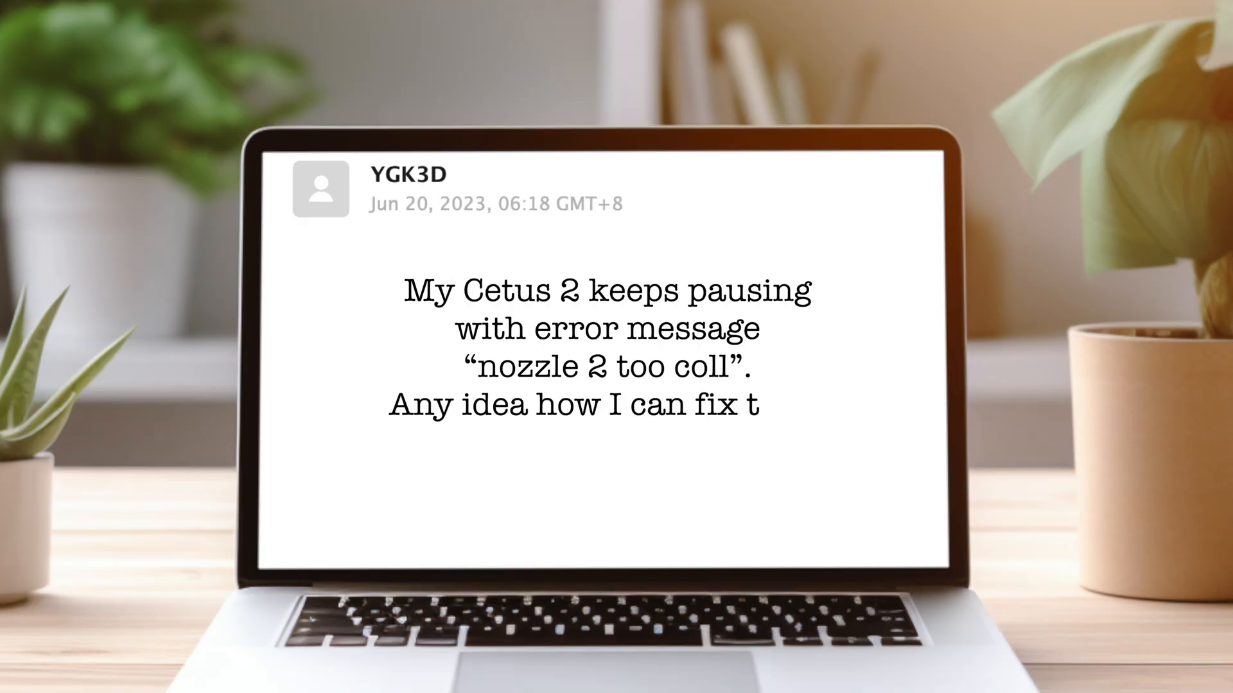
Finish the reader's emailed question about nozzle 2 temperature pauses
type("his?")
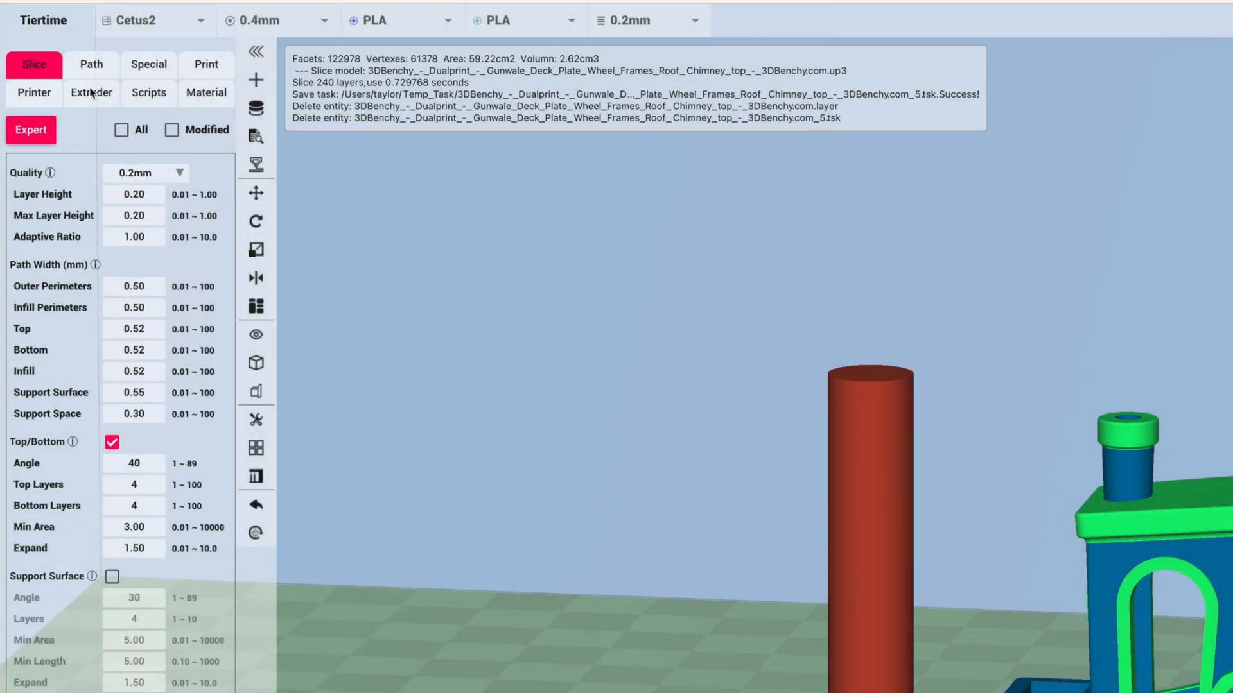
Enable High Flow in Extruder settings and apply the floral Ring texture to the vase
left_click(91, 93)
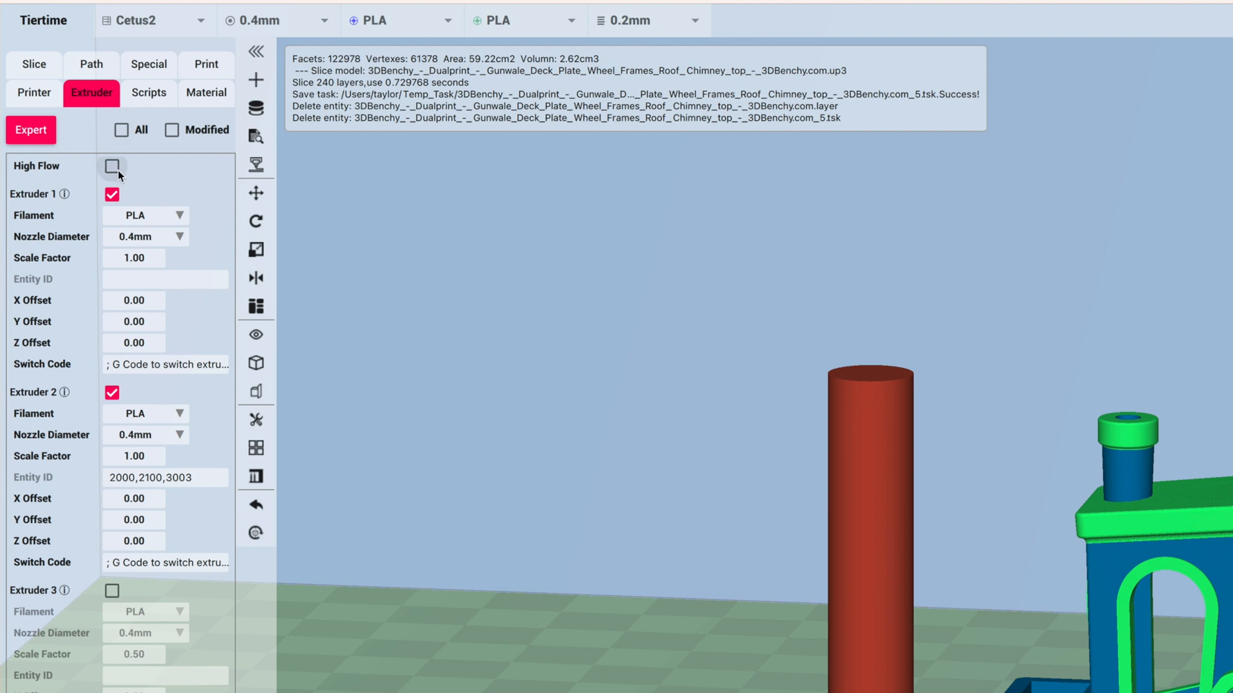
left_click(112, 165)
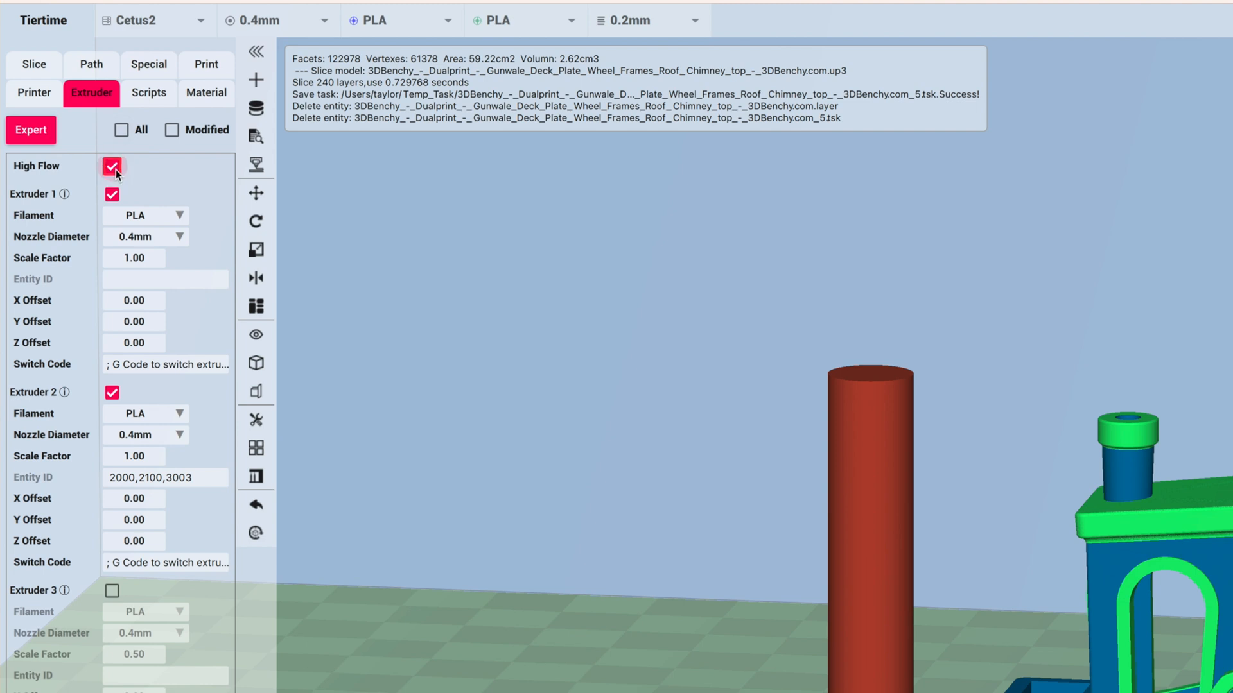
left_click(148, 92)
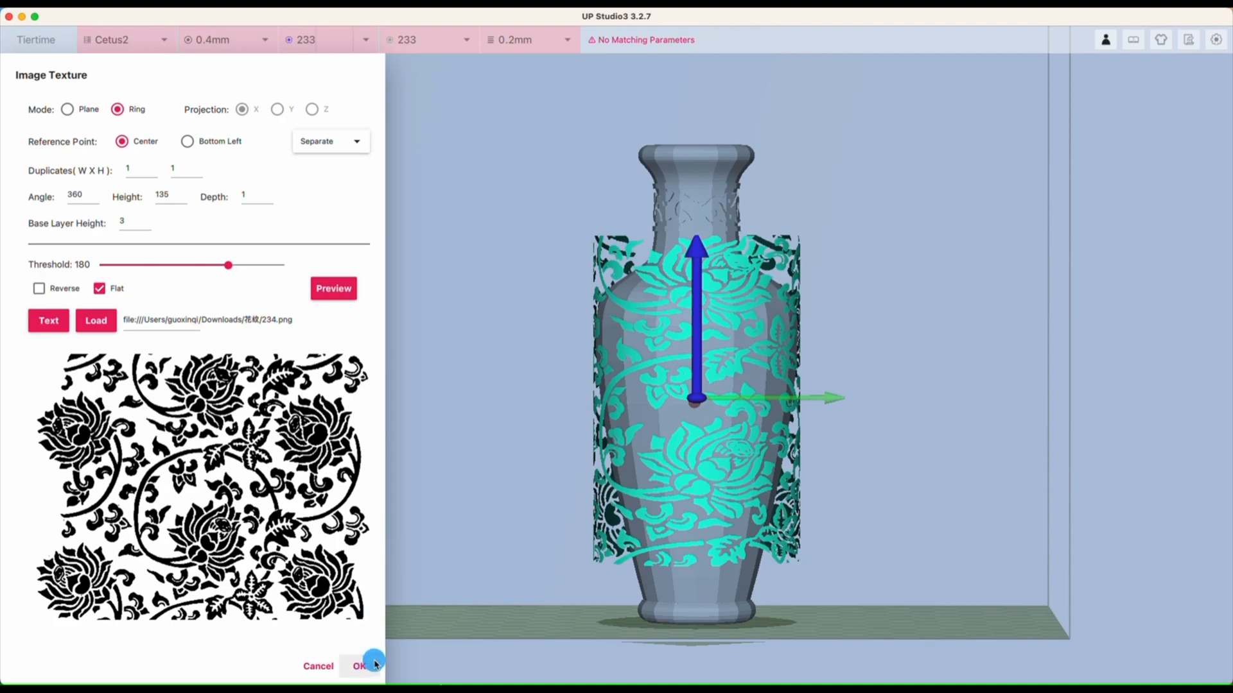
left_click(362, 666)
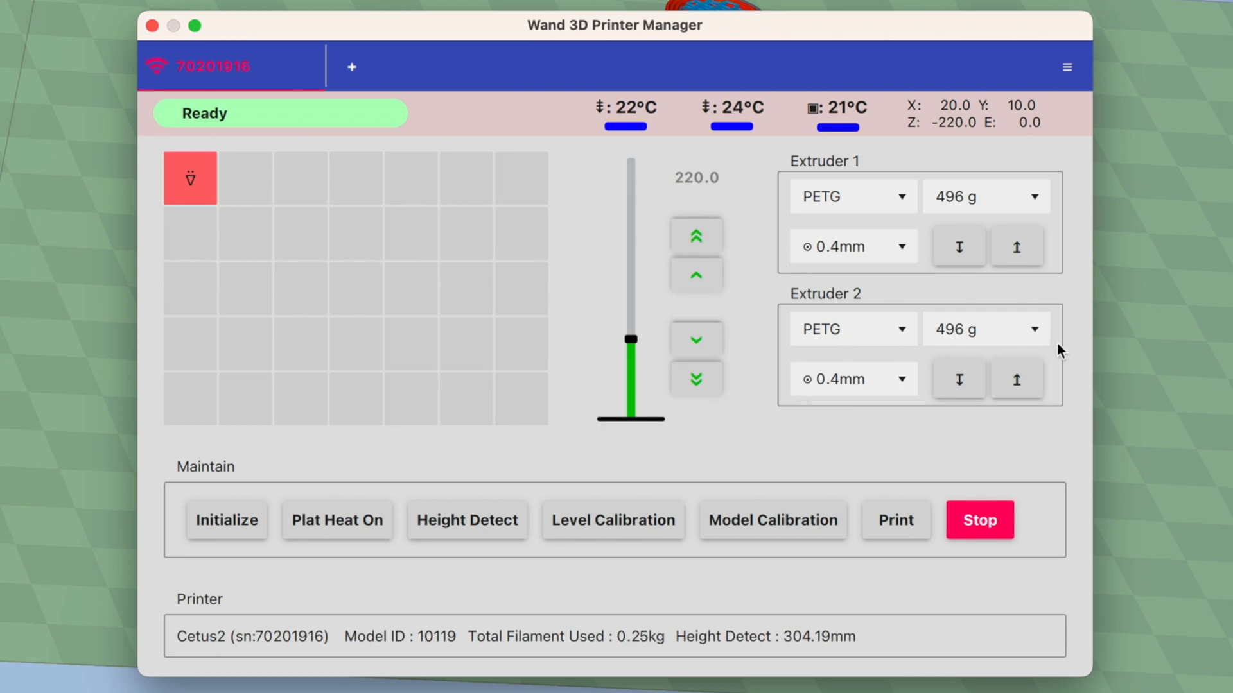
Select the connected Cetus 2 tab in Wand 3D Printer Manager
left_click(984, 328)
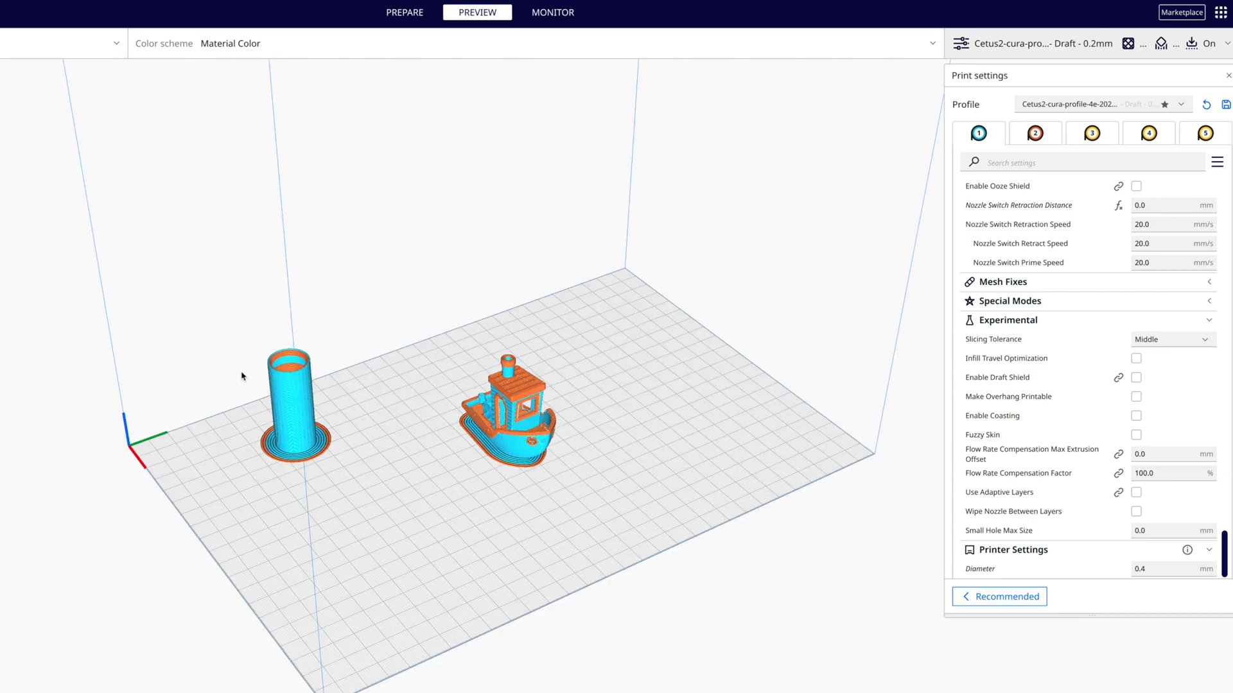
Enter -0.3 in the Z Offset field of the Custom print settings
left_click(1181, 11)
type("z offset")
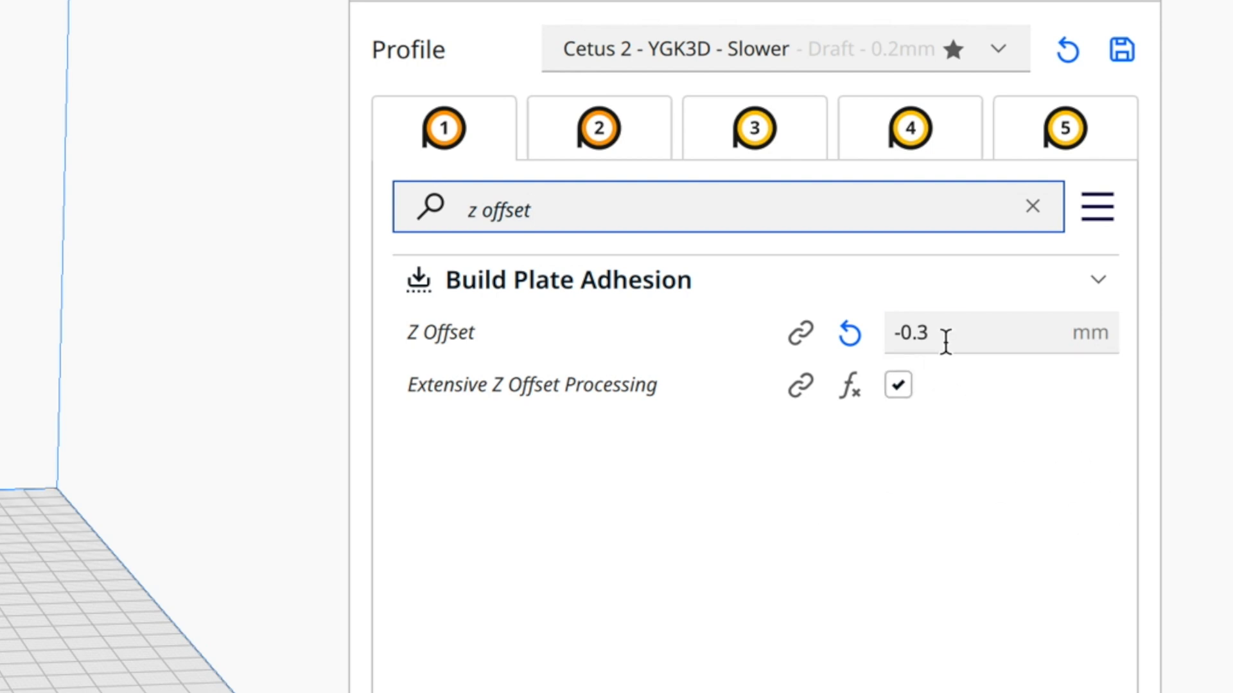
left_click(849, 335)
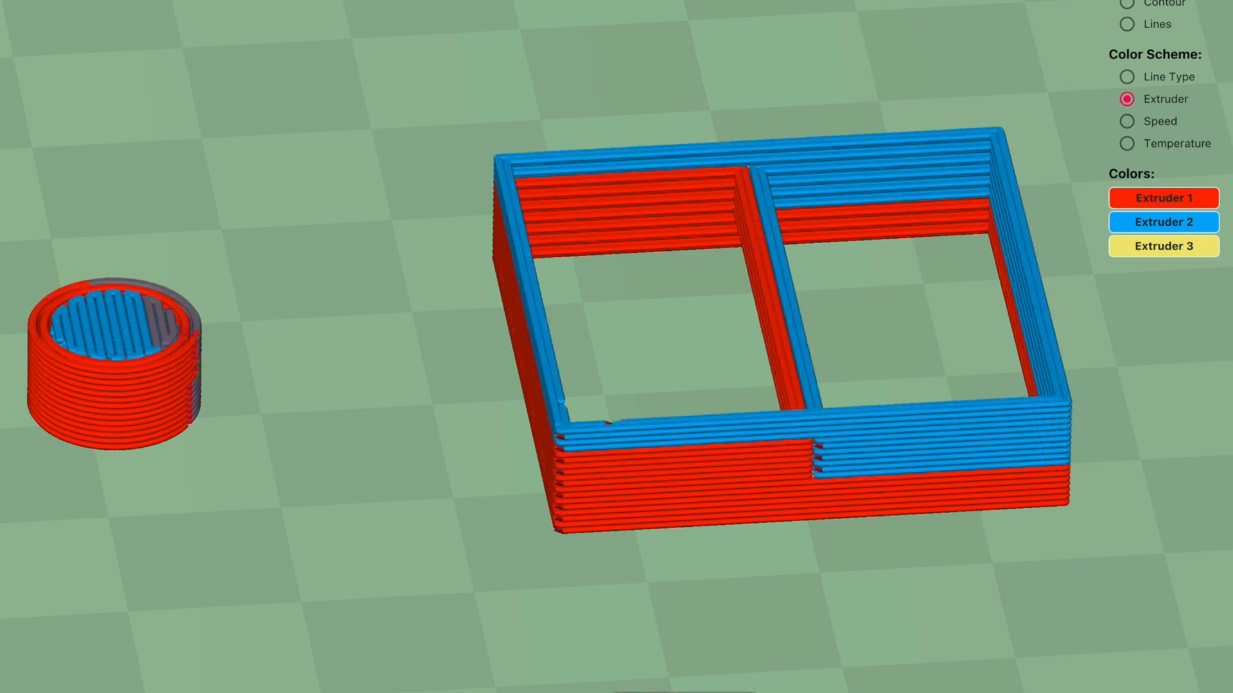
mouse_move(182, 347)
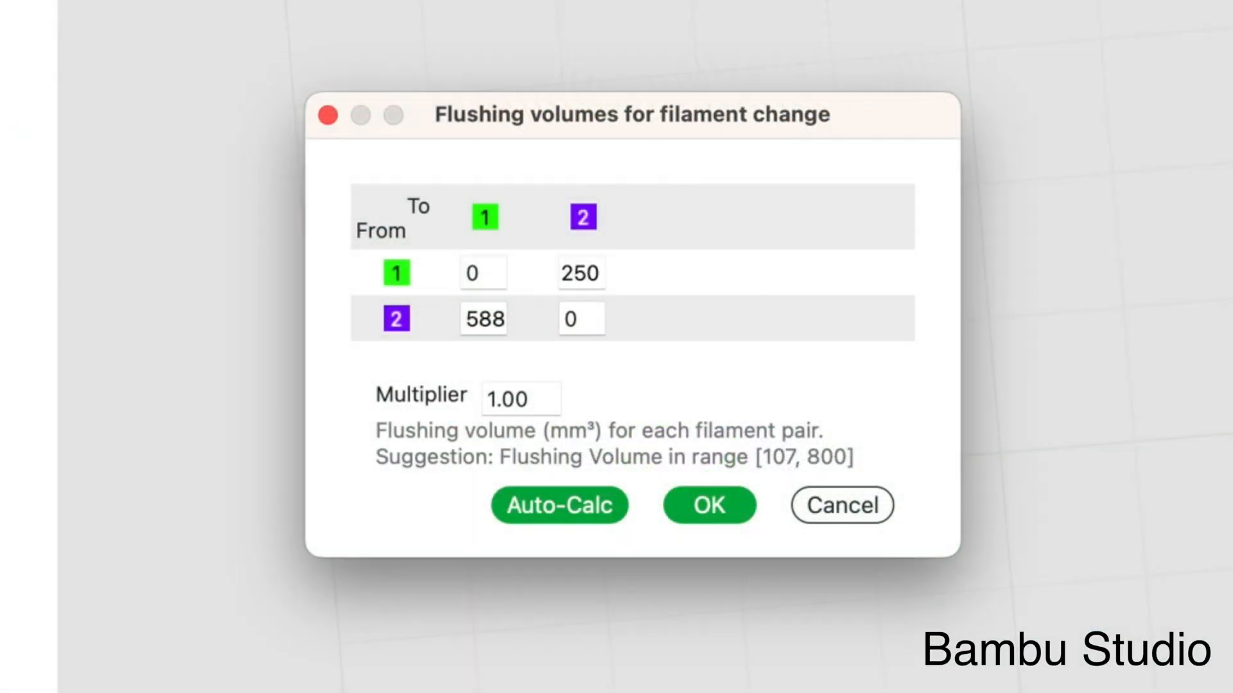
Lower the flushing volume to 100 and confirm it
type("100")
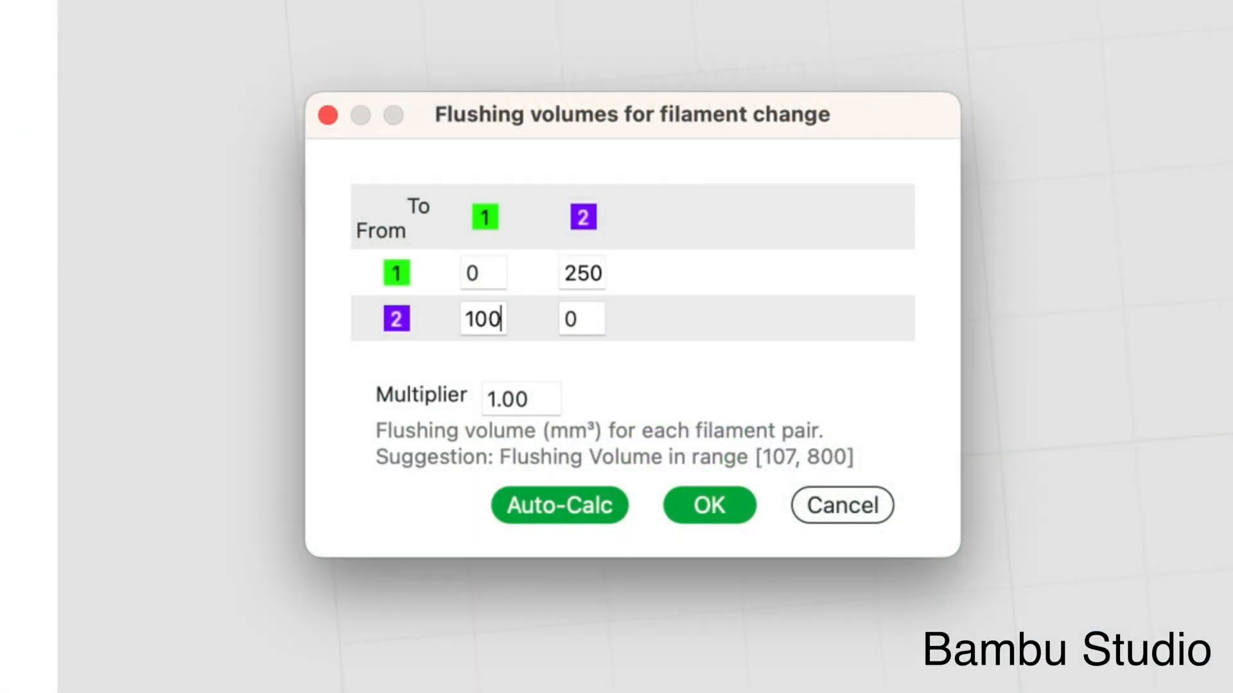
left_click(708, 506)
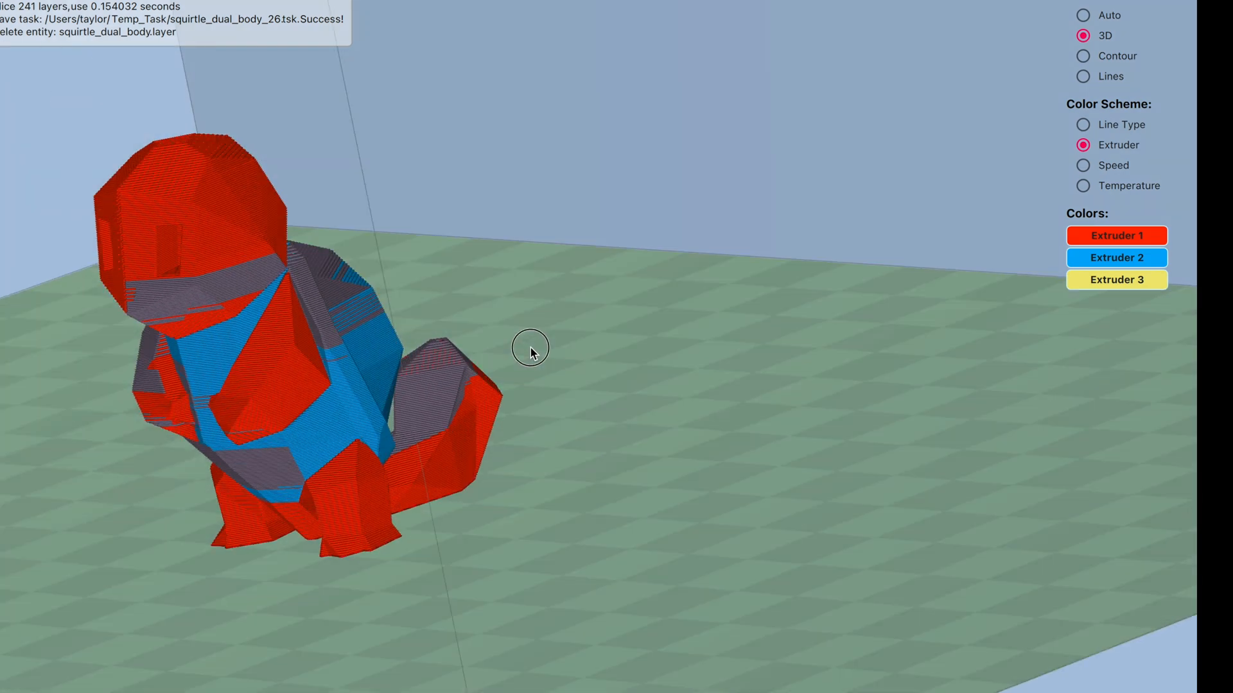
View the sliced model from above and trim the layer slider to the bottom layers
left_click_drag(529, 350, 702, 318)
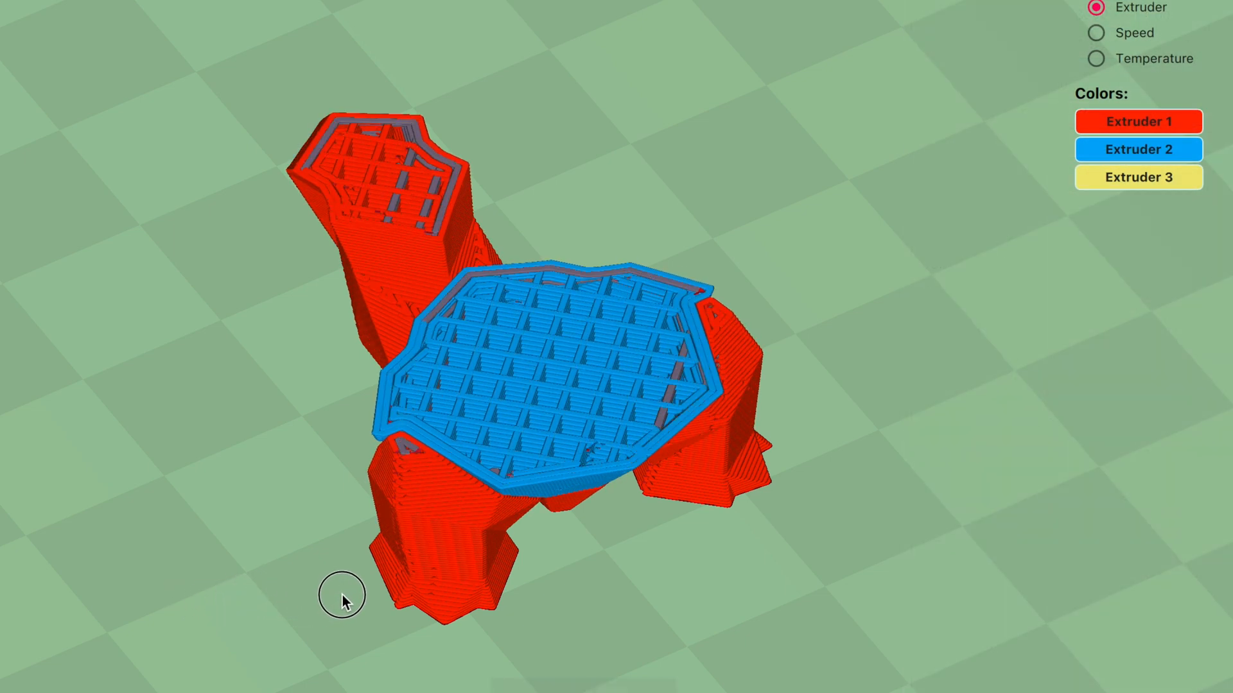
left_click_drag(343, 595, 554, 568)
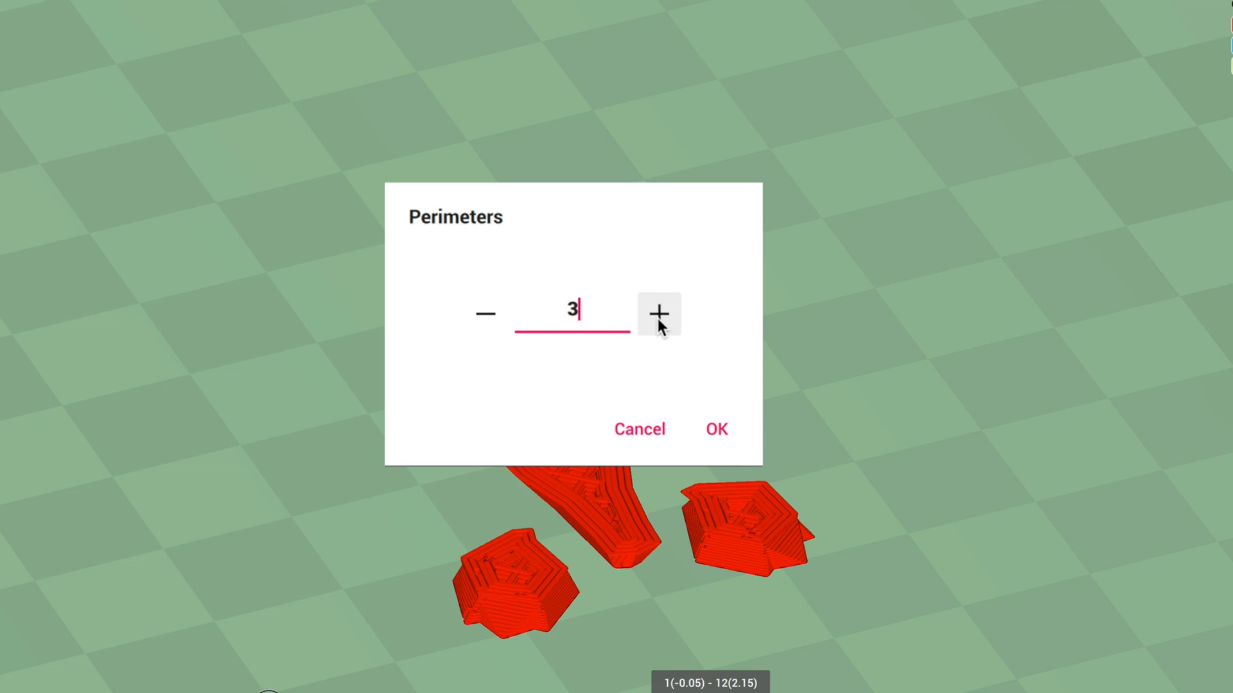
Raise the perimeter count by one in the Perimeters dialog
left_click(714, 428)
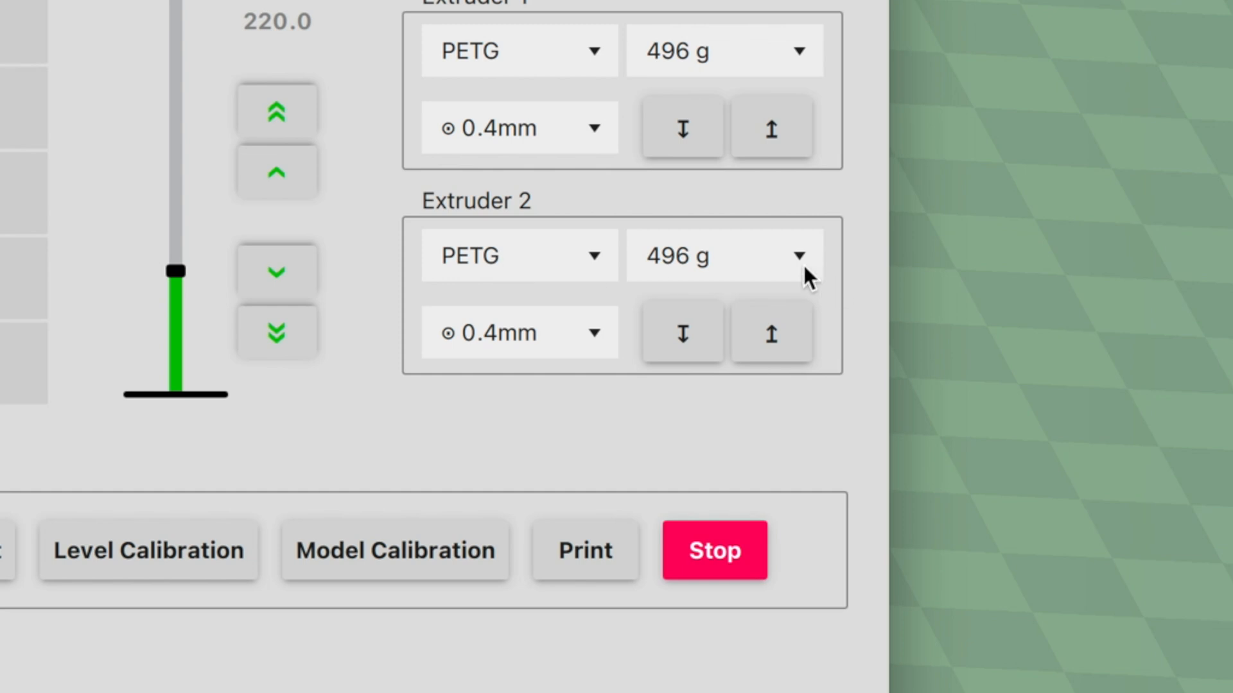
Apply the checker.png Ring texture to the rocket's upper body
left_click(800, 256)
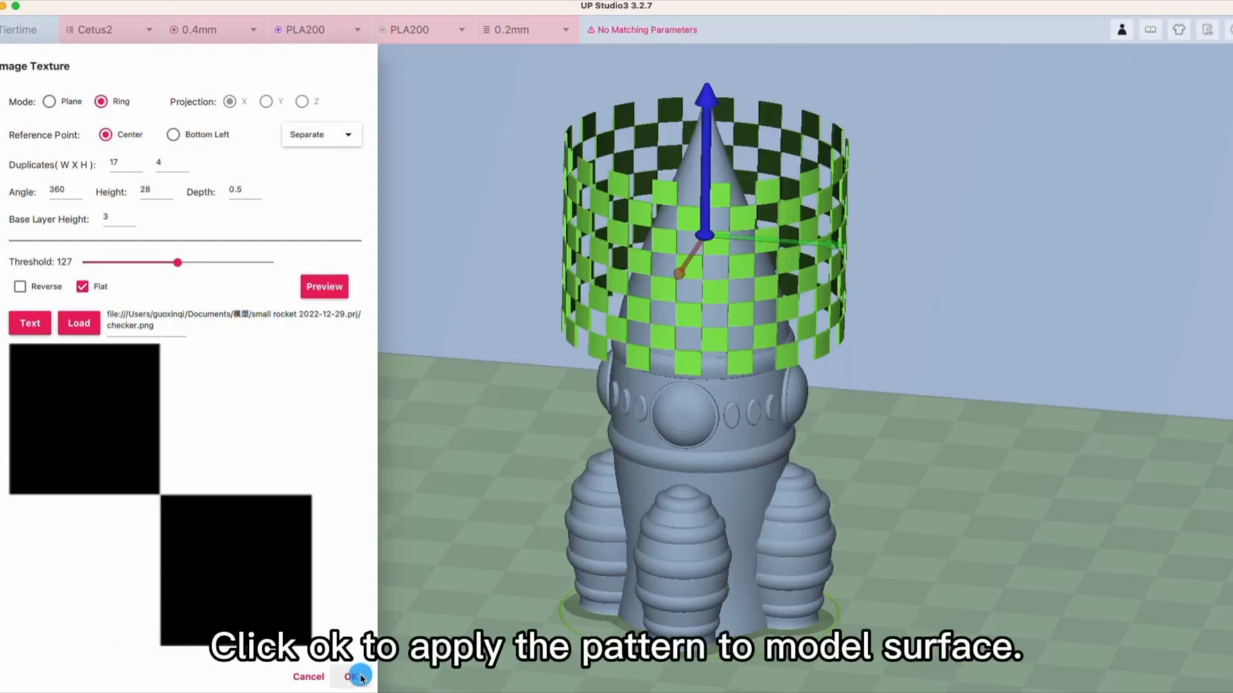
left_click(358, 676)
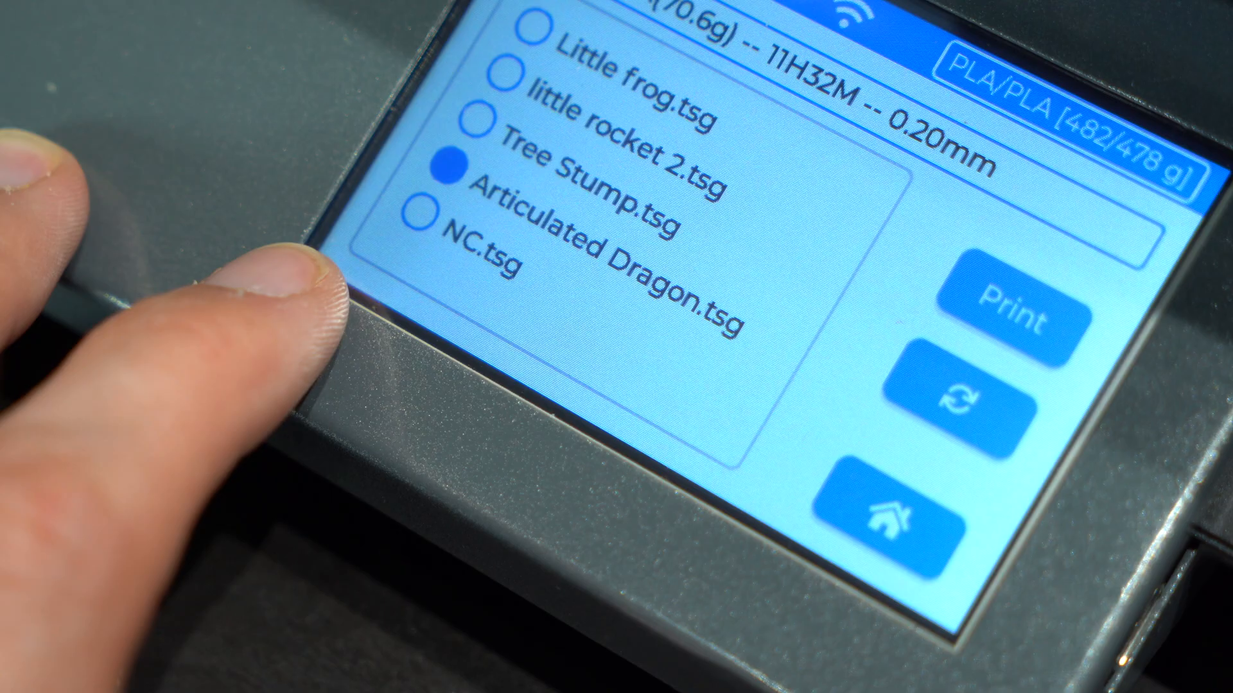
Select the NC.tsg job, 1H41M at 0.30mm, on the touchscreen
left_click(424, 220)
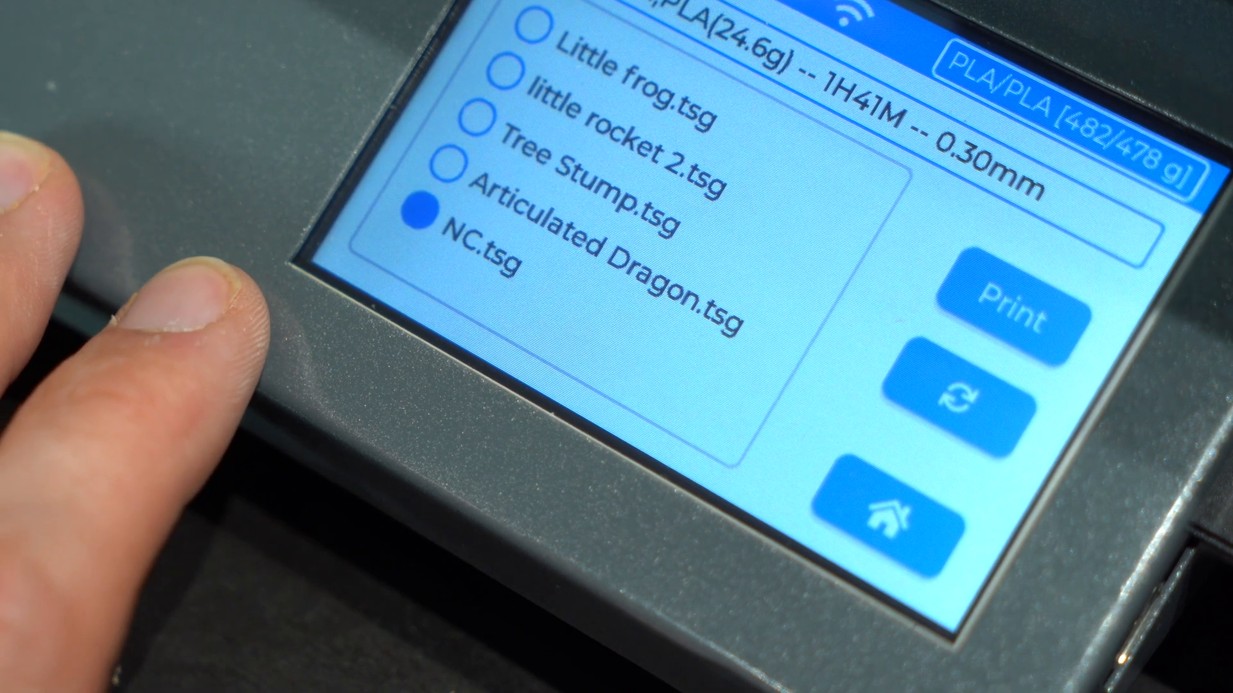
left_click(1014, 307)
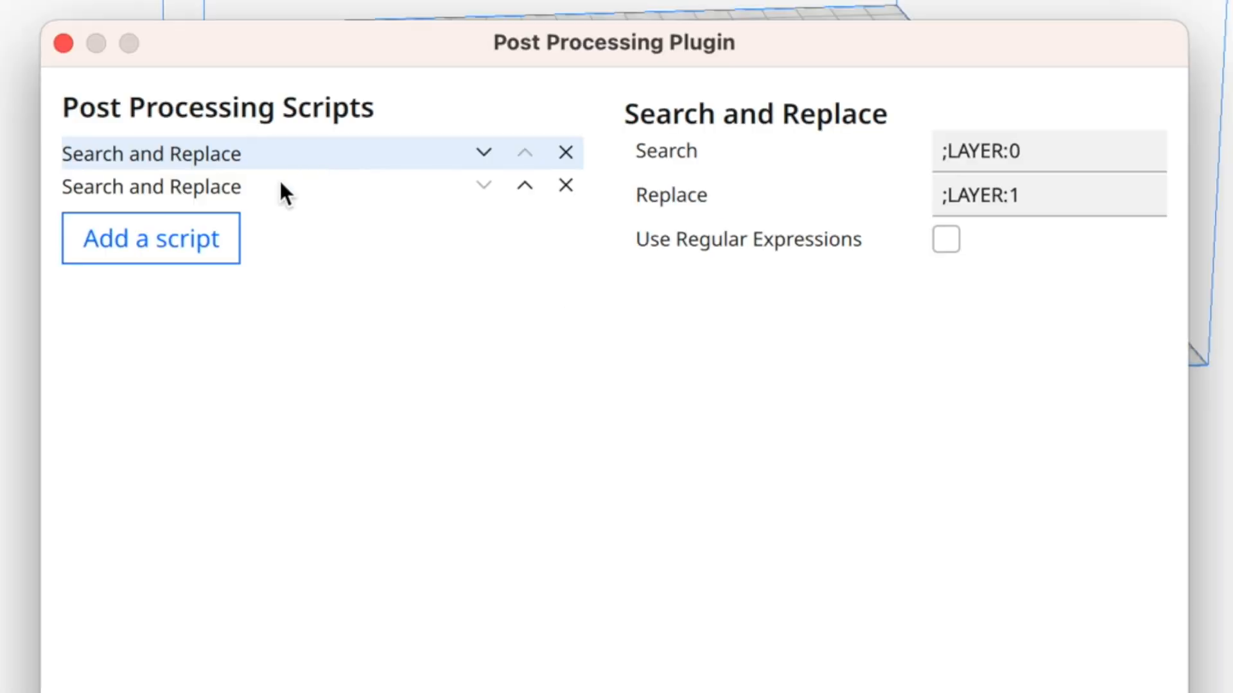
Review the second Search and Replace script, then print Cura-Cetus2-Benchy.gcode on the Cetus 2
left_click(151, 186)
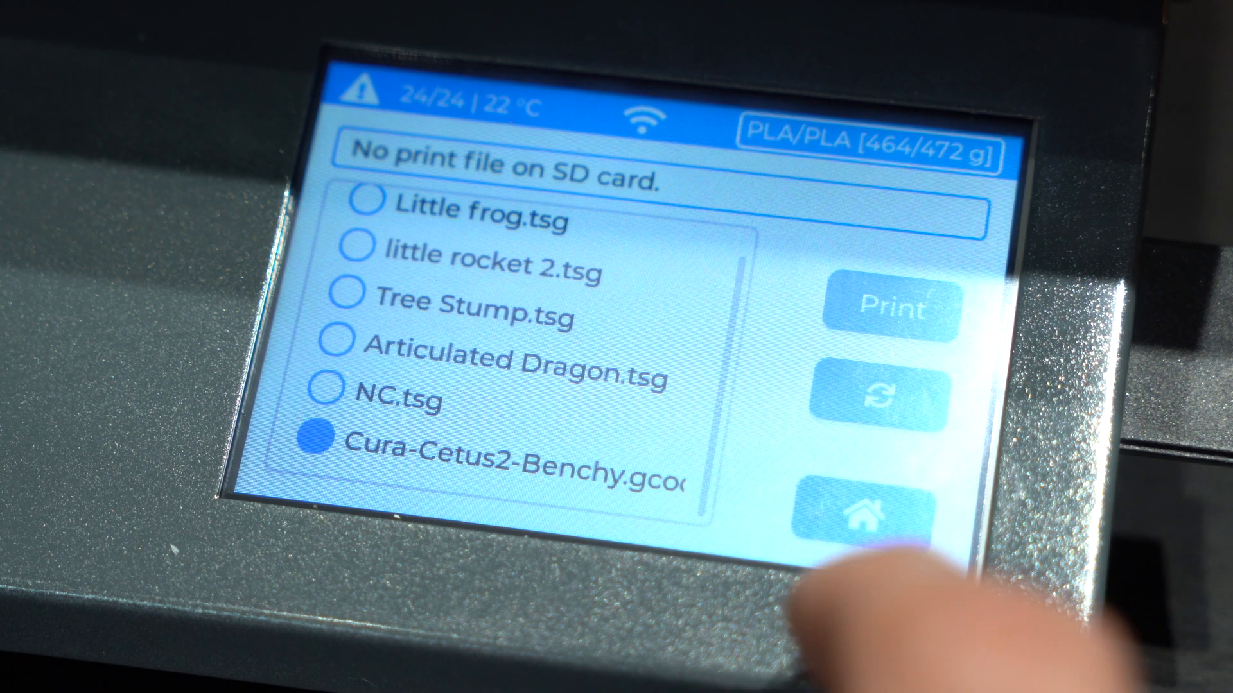
left_click(893, 307)
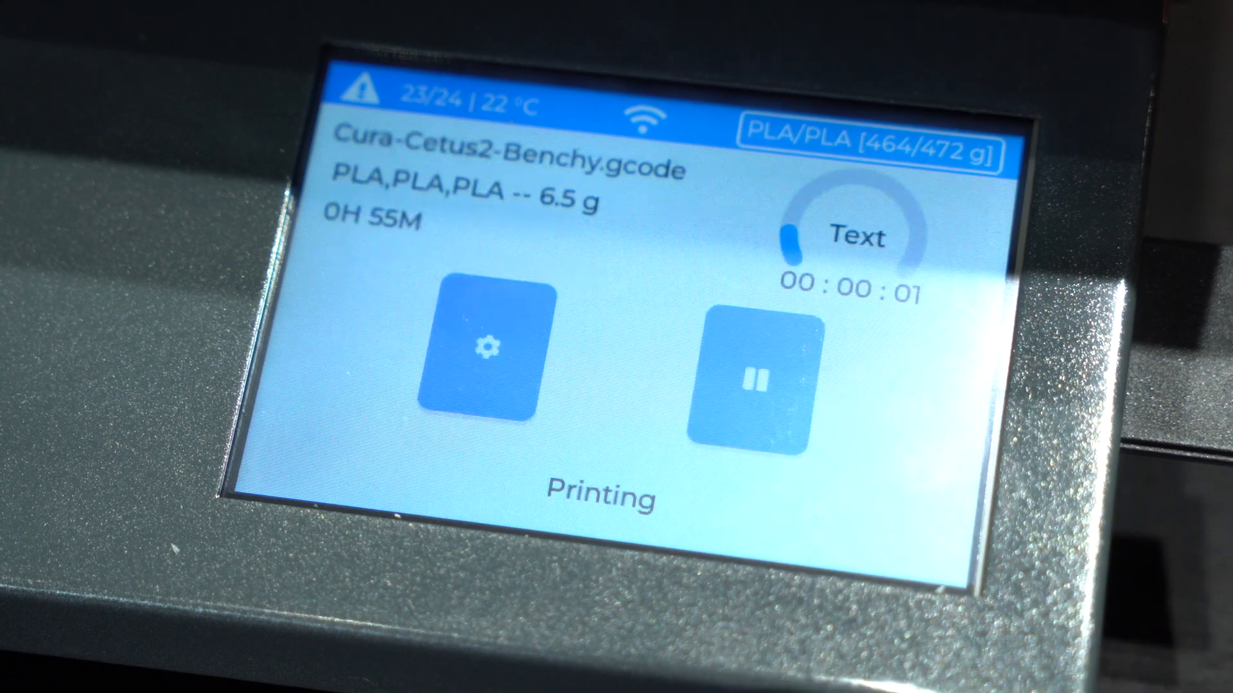